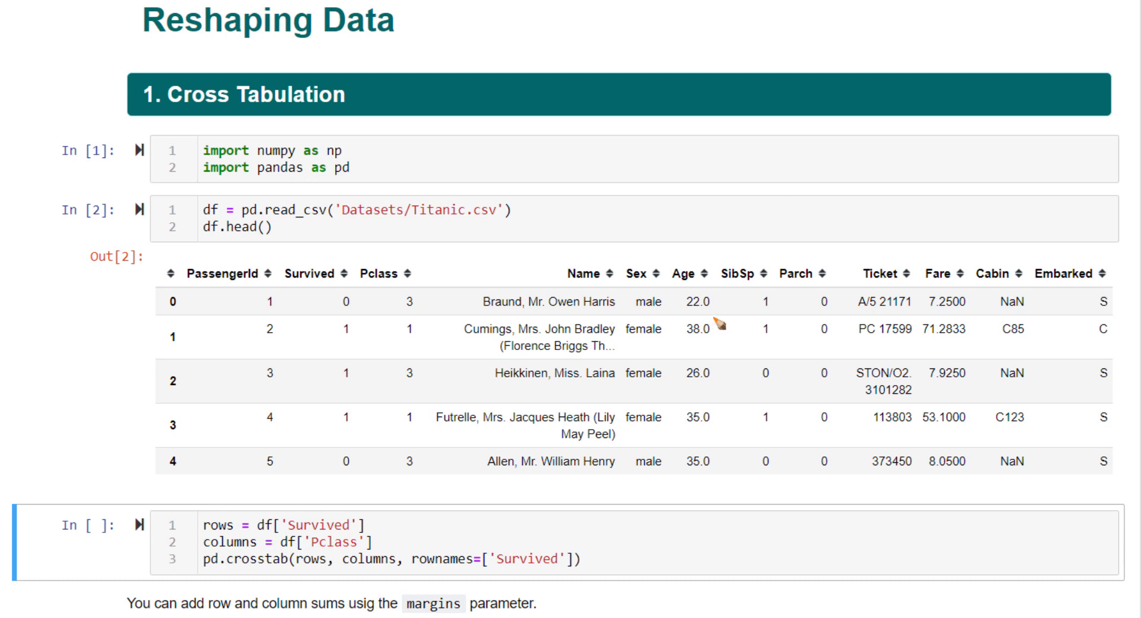
pyautogui.moveTo(721, 323)
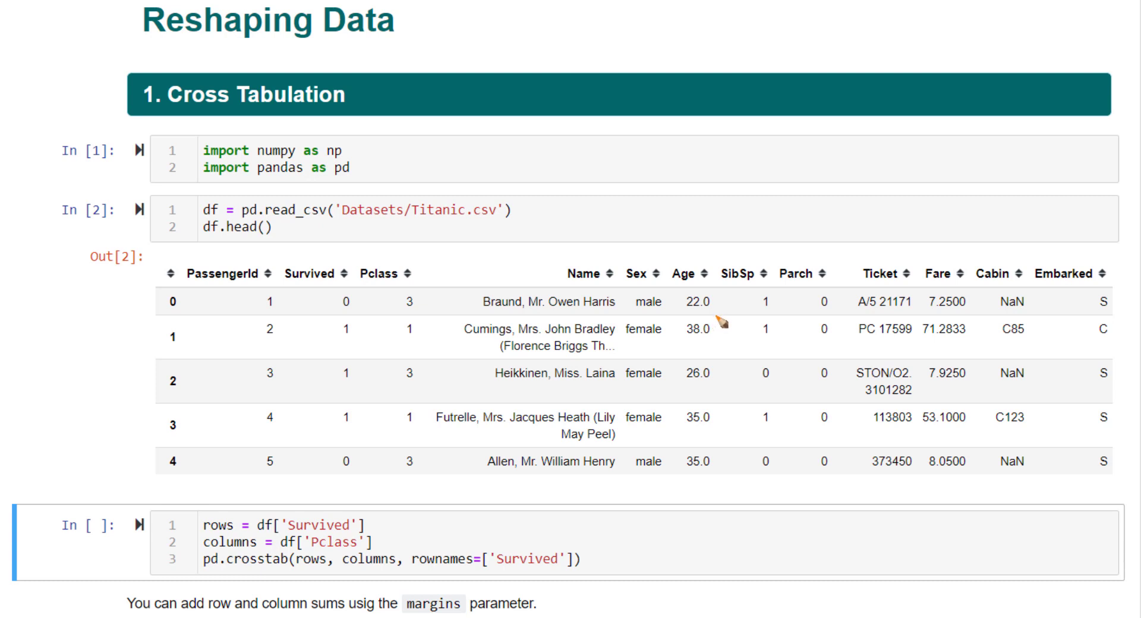
pyautogui.moveTo(861, 290)
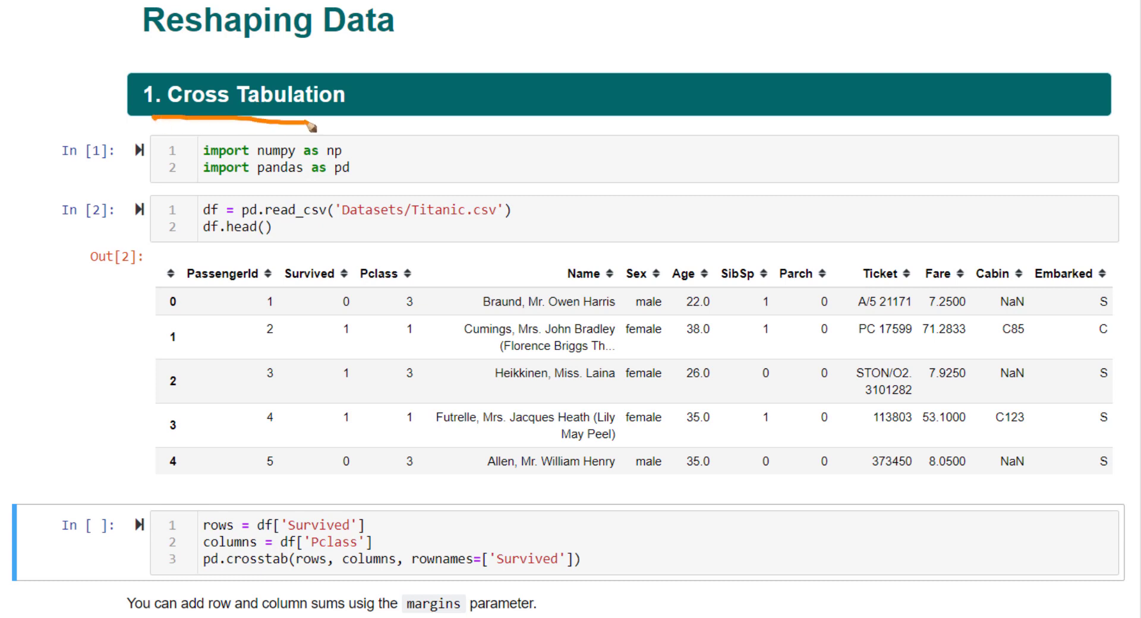
pyautogui.moveTo(743, 155)
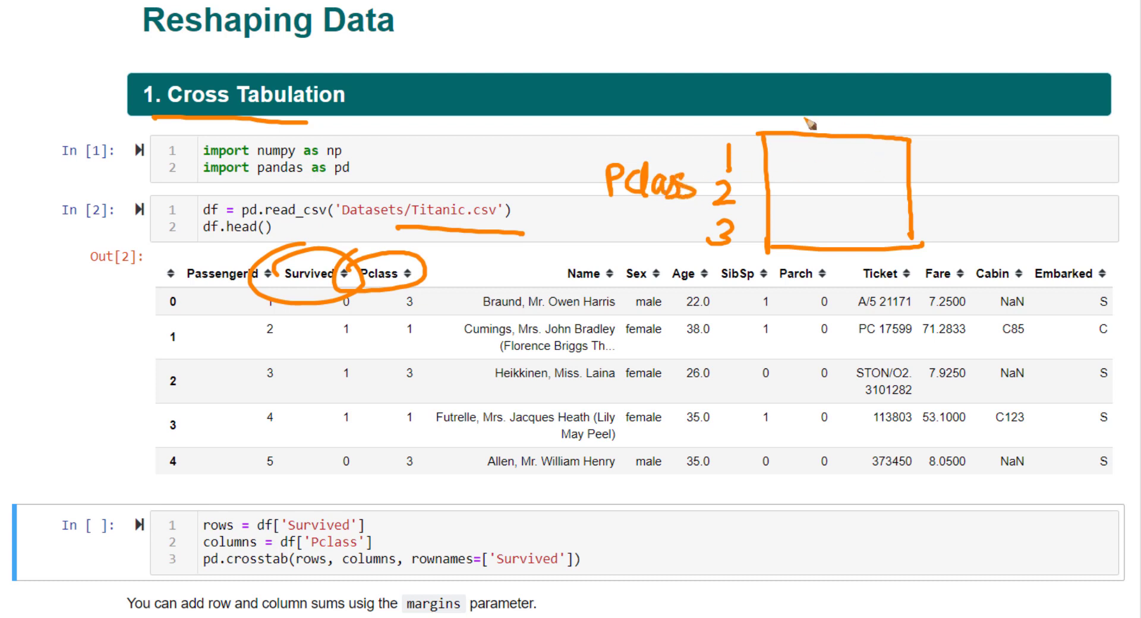
# Step: Run the Survived-by-Pclass crosstab, giving counts 80, 97, 372 and 136, 87, 119
pyautogui.moveTo(797, 120); pyautogui.dragTo(881, 113)
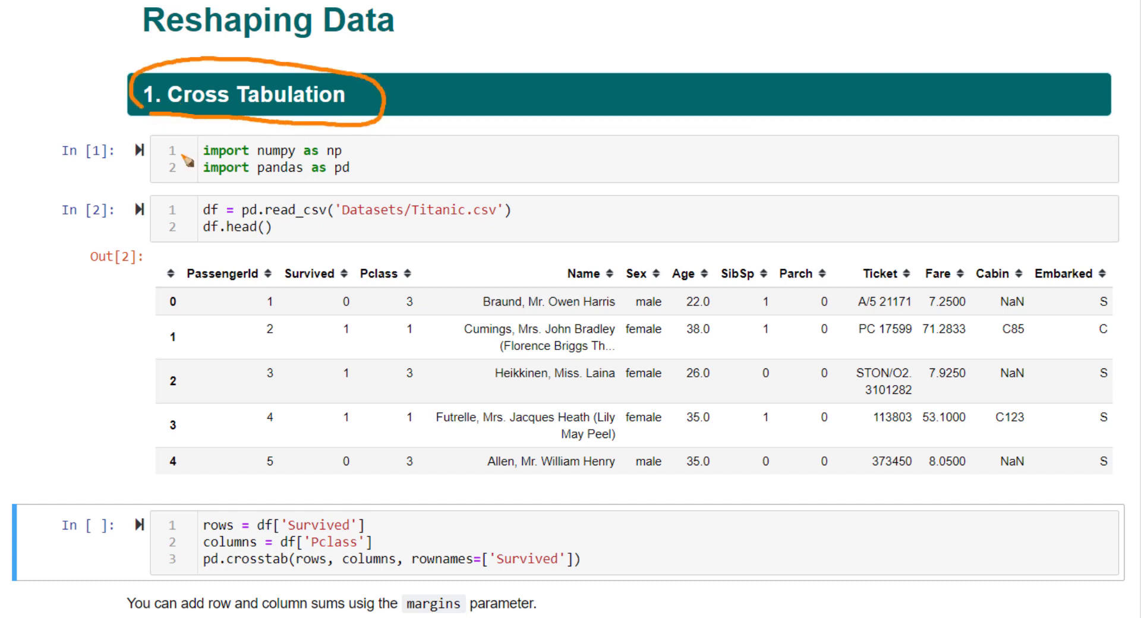
pyautogui.moveTo(240, 95)
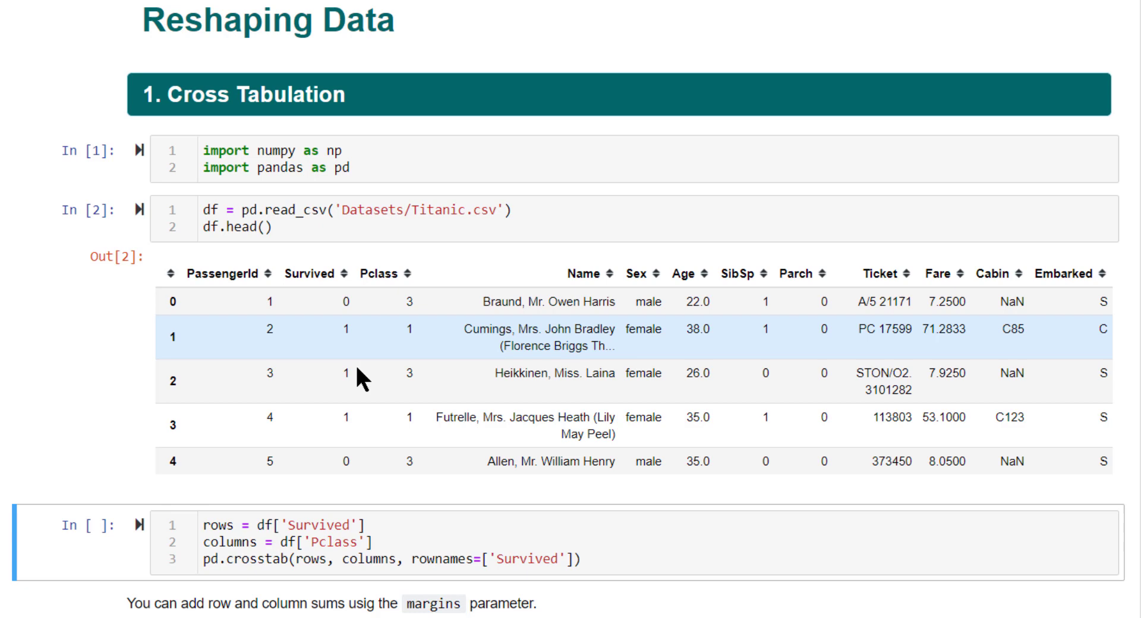
pyautogui.scroll(-3)
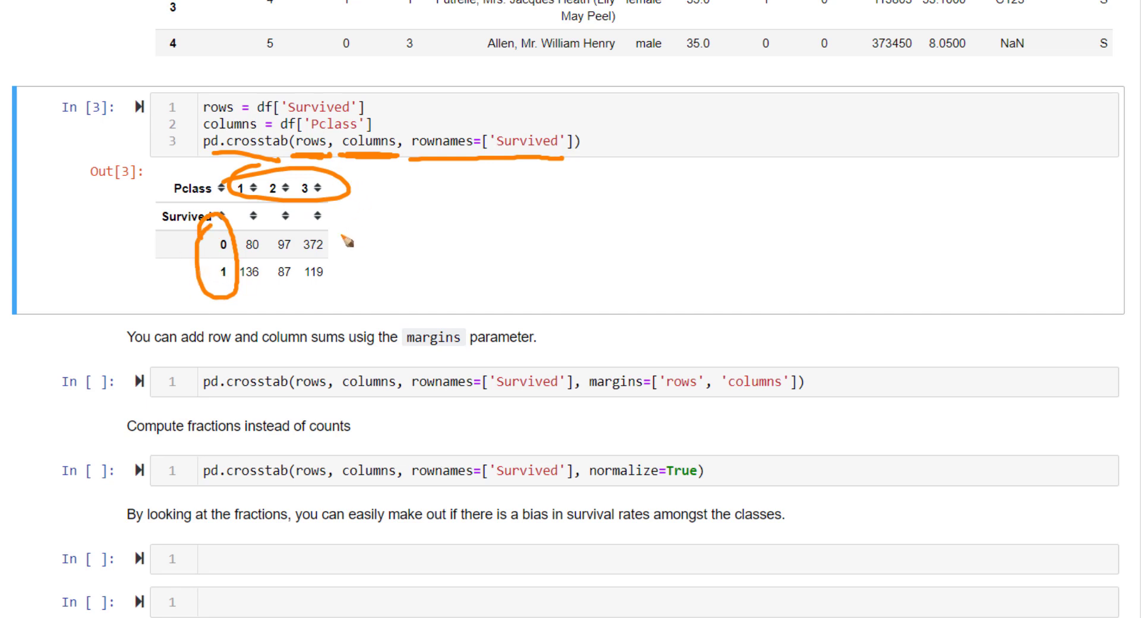
# Step: Run the margins crosstab to add All totals 549, 342 and 891
pyautogui.moveTo(335, 218); pyautogui.dragTo(350, 295)
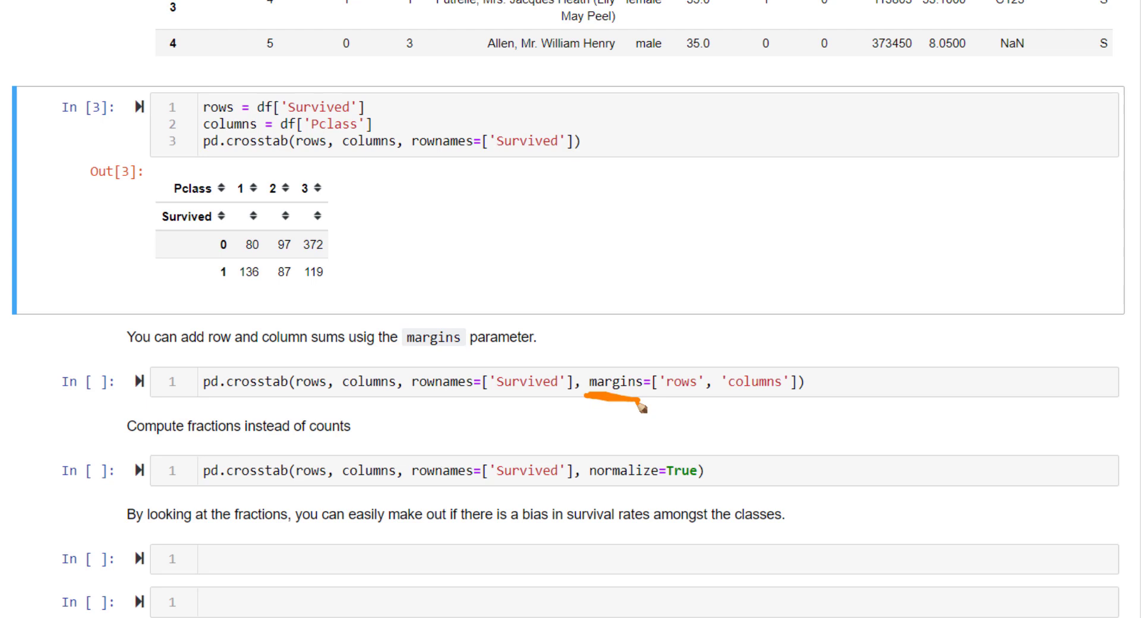
pyautogui.moveTo(676, 404)
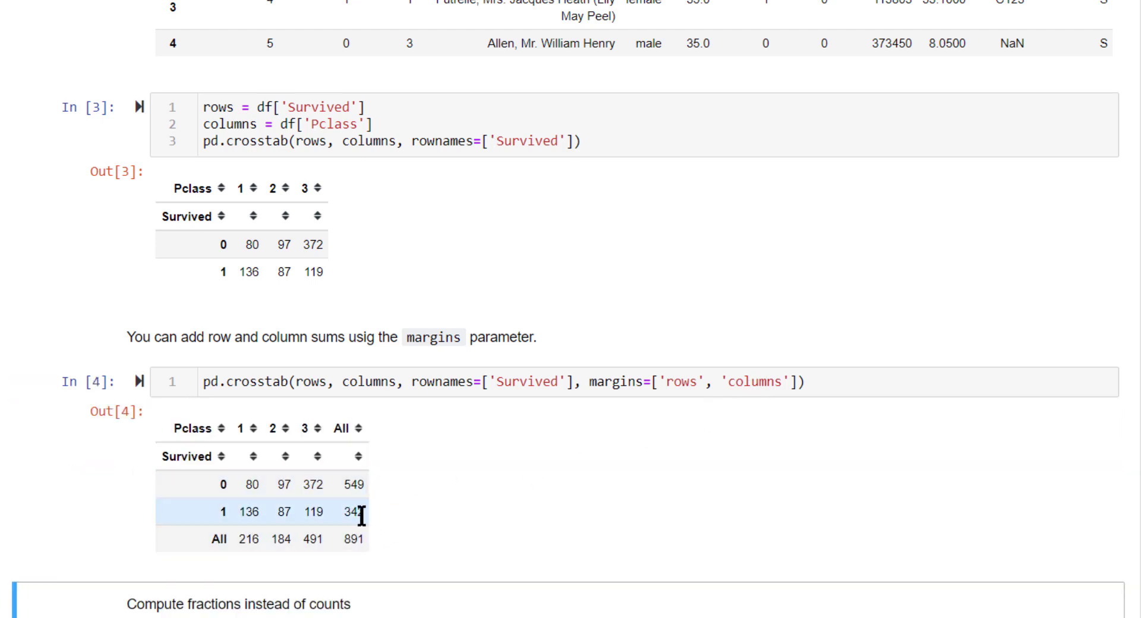
# Step: Run the normalize=True crosstab to show survival fractions such as 0.417508 and 0.152637
pyautogui.scroll(-3)
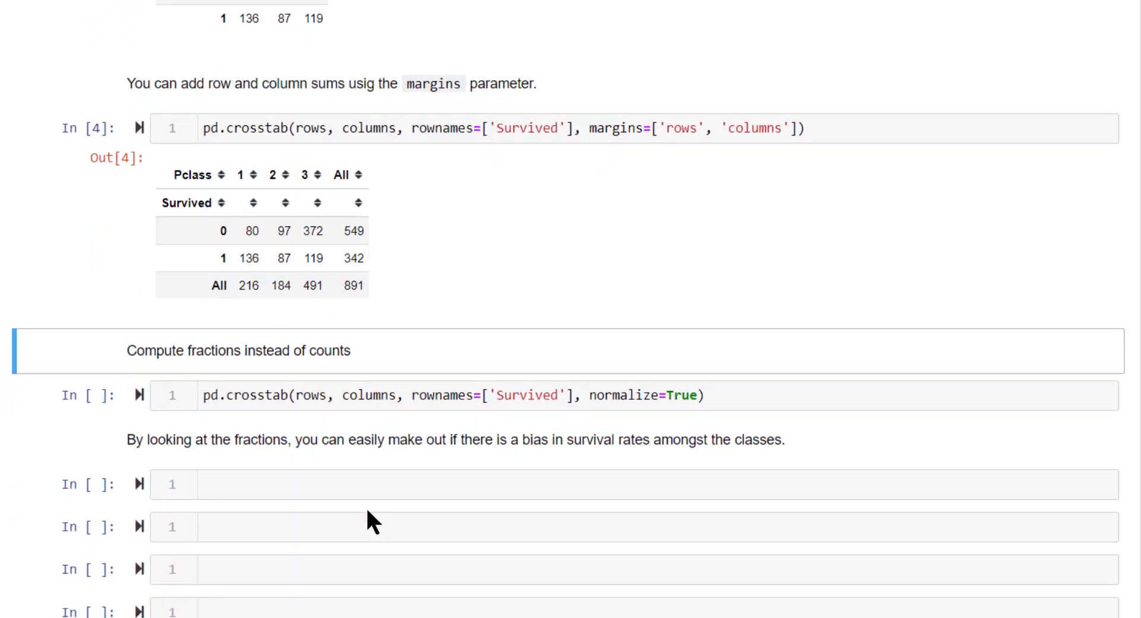
pyautogui.scroll(-3)
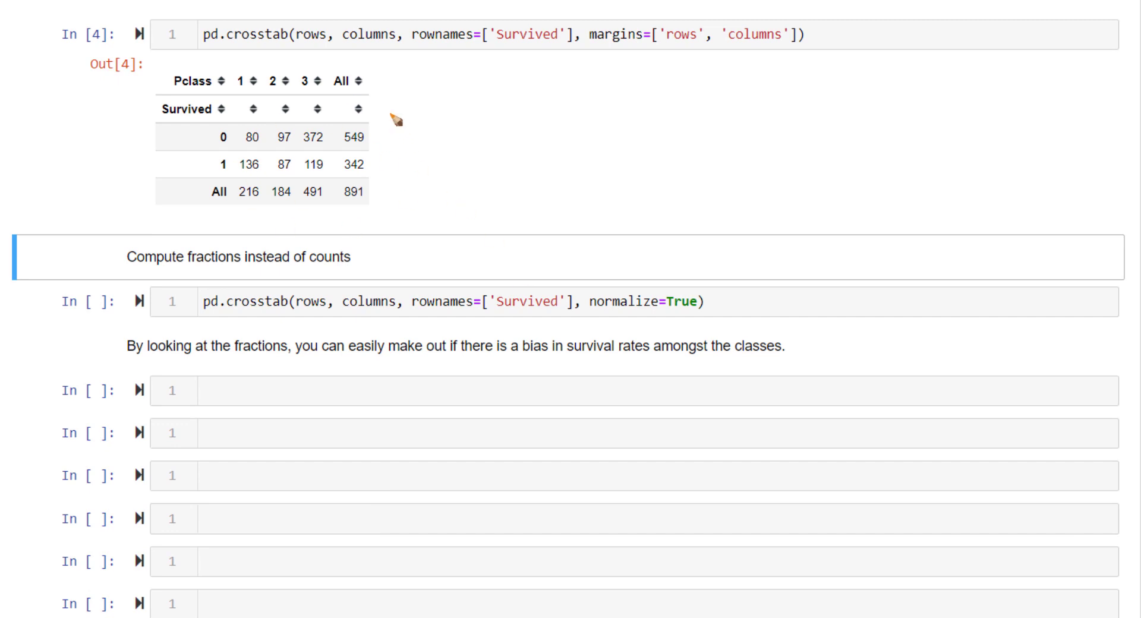
pyautogui.moveTo(380, 213)
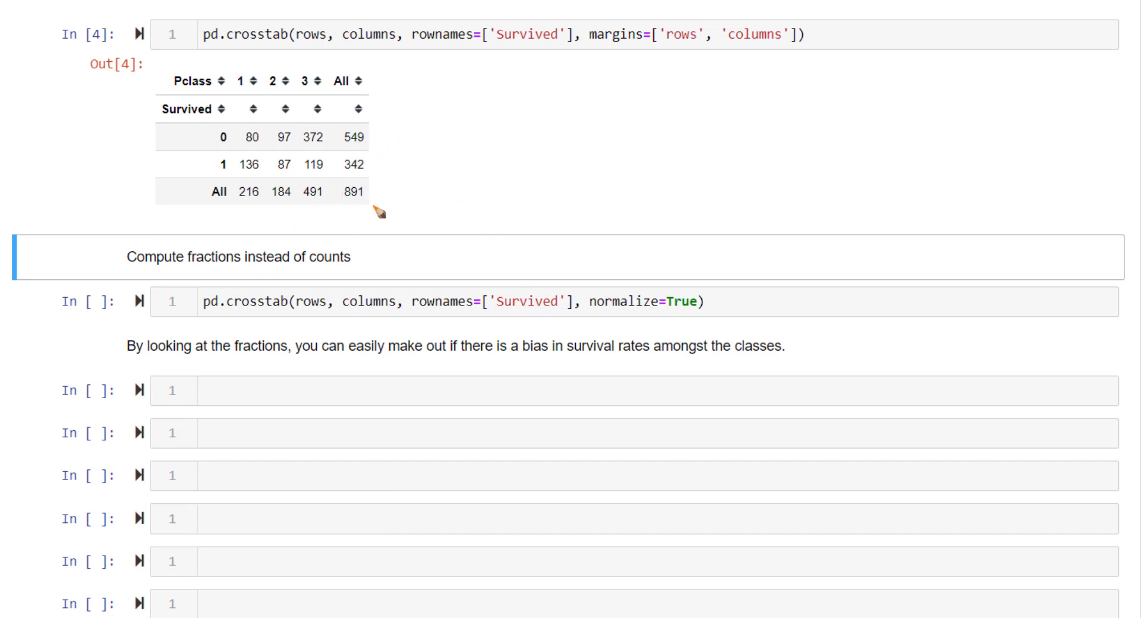
pyautogui.moveTo(266, 178)
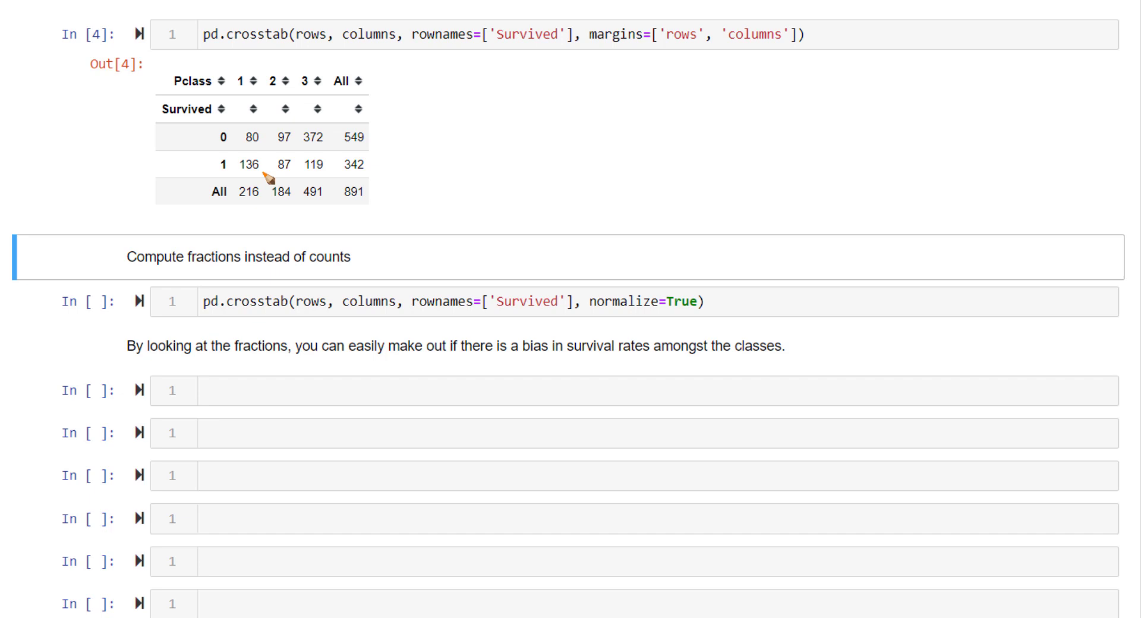
pyautogui.moveTo(648, 347)
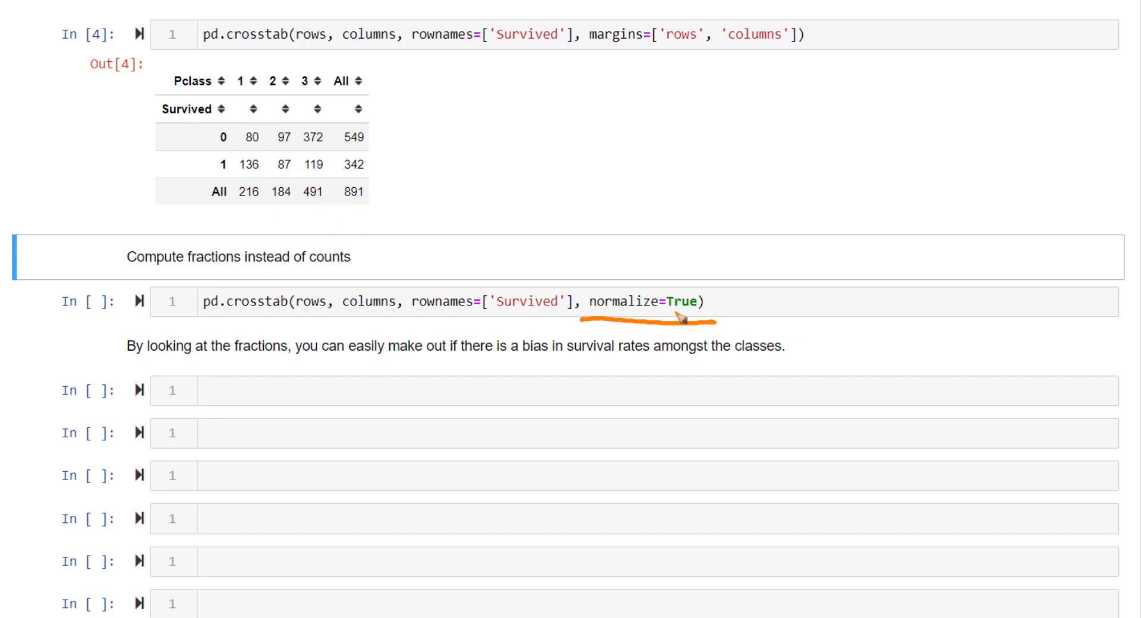
pyautogui.press('Shift+Enter')
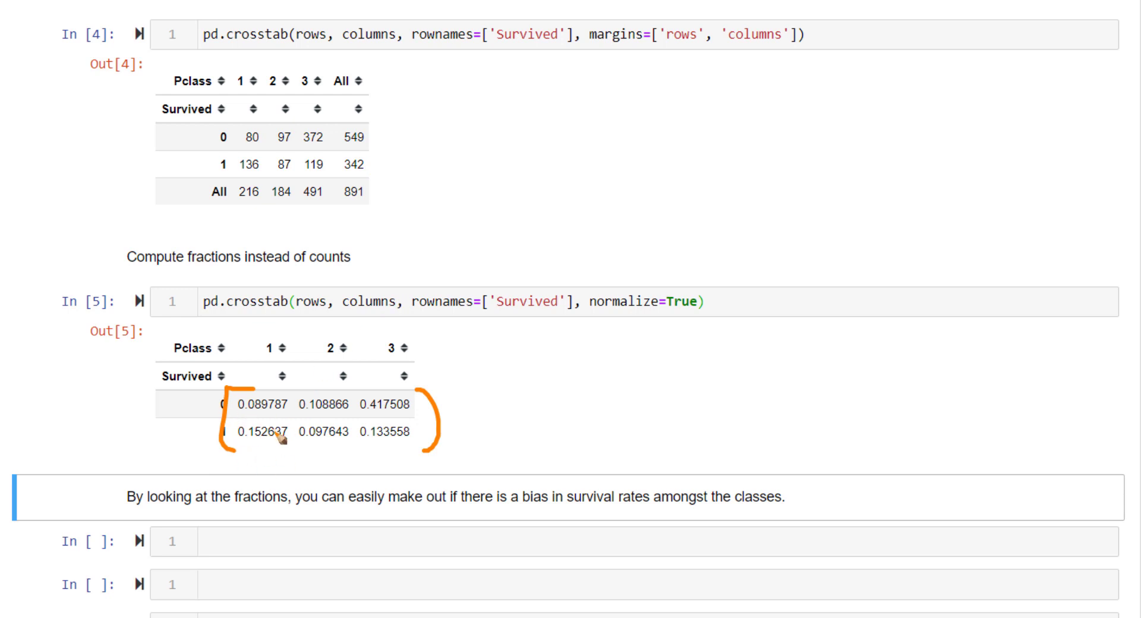
pyautogui.moveTo(324, 375)
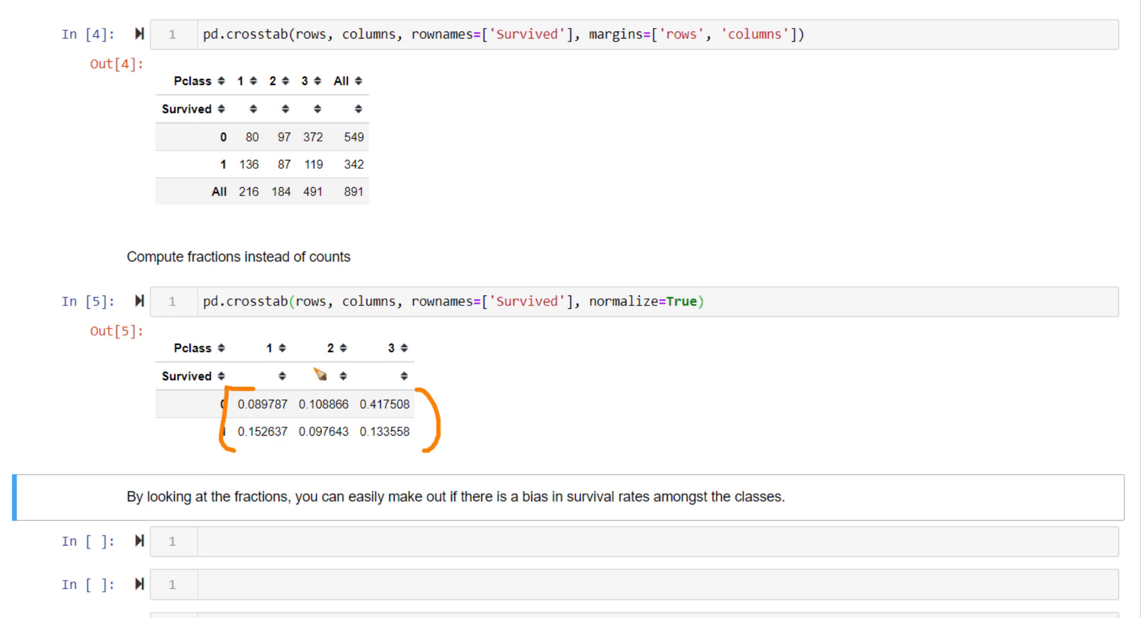